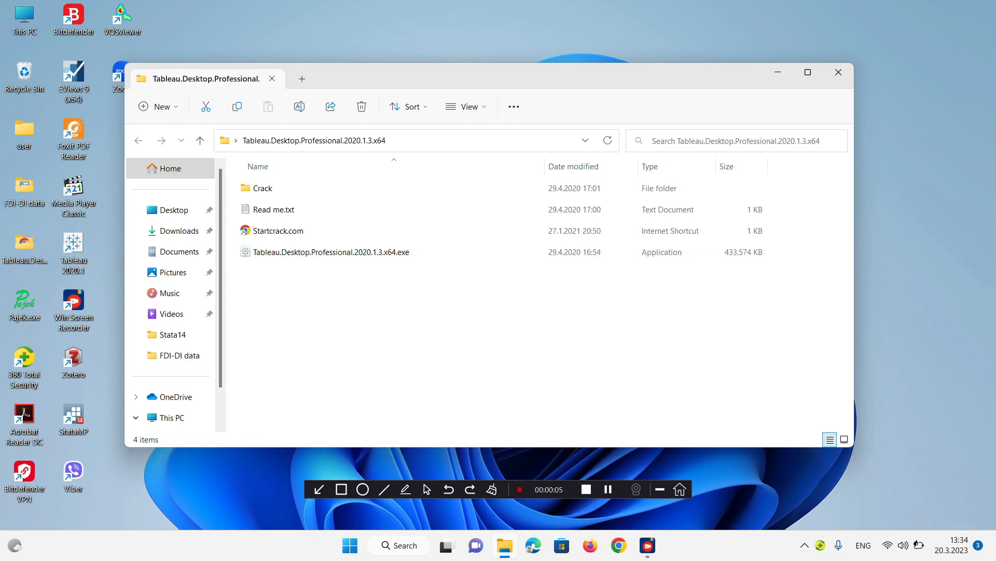
# Step: Launch the Tableau Desktop installer and attempt Repair, hitting the app-blocked warning and cancelling
pyautogui.click(330, 251)
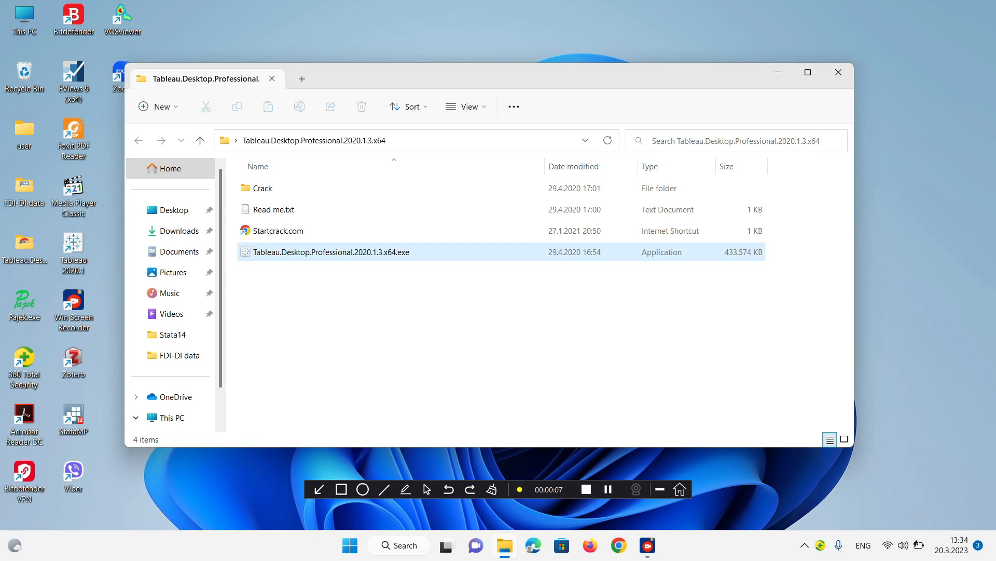
pyautogui.rightClick(331, 251)
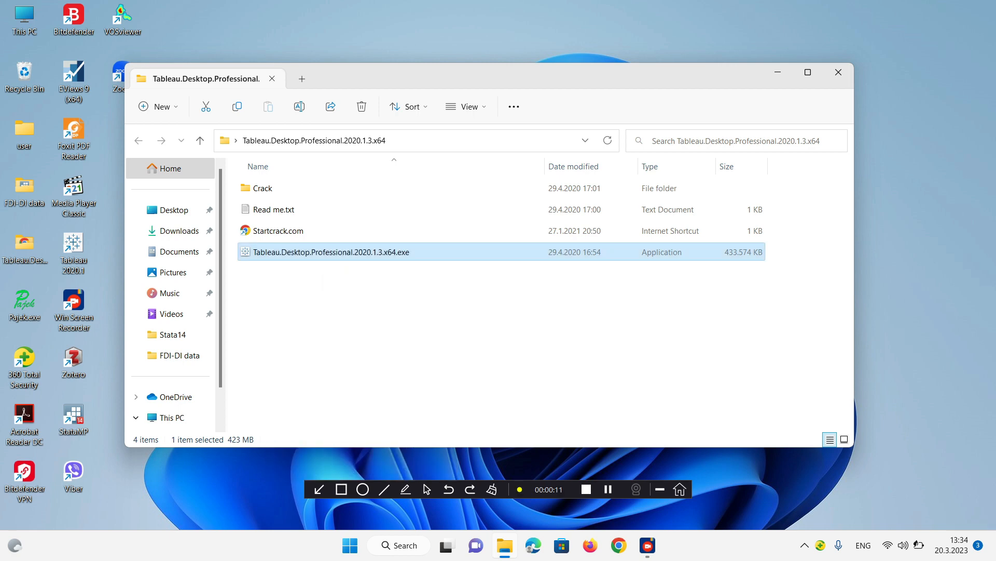
pyautogui.doubleClick(330, 251)
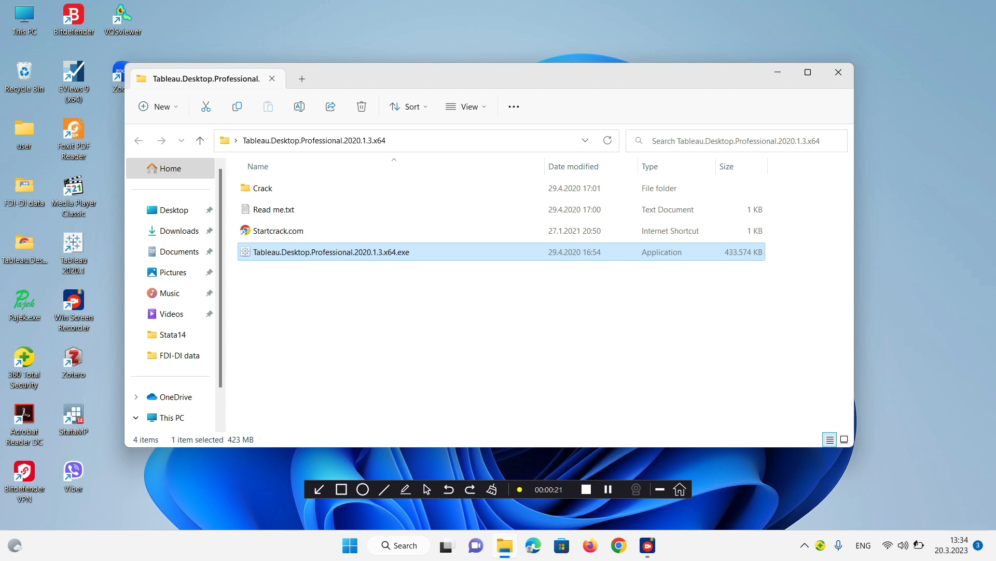
pyautogui.doubleClick(330, 251)
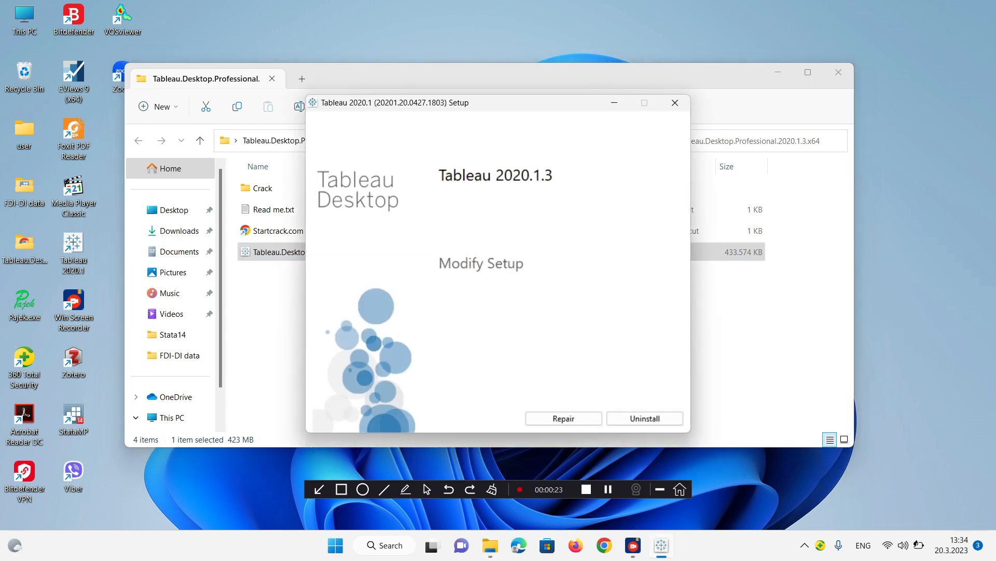
pyautogui.moveTo(564, 419)
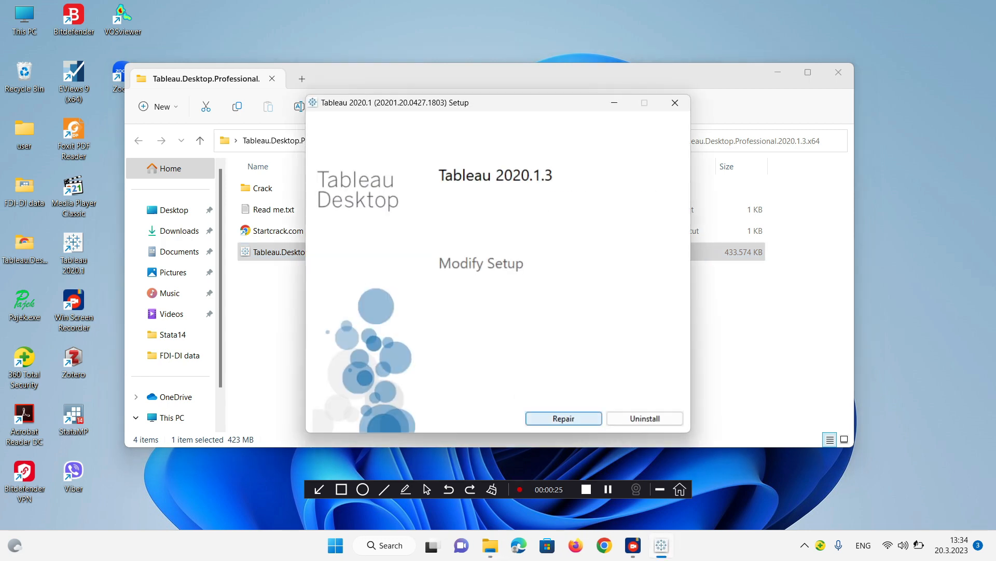
pyautogui.click(564, 418)
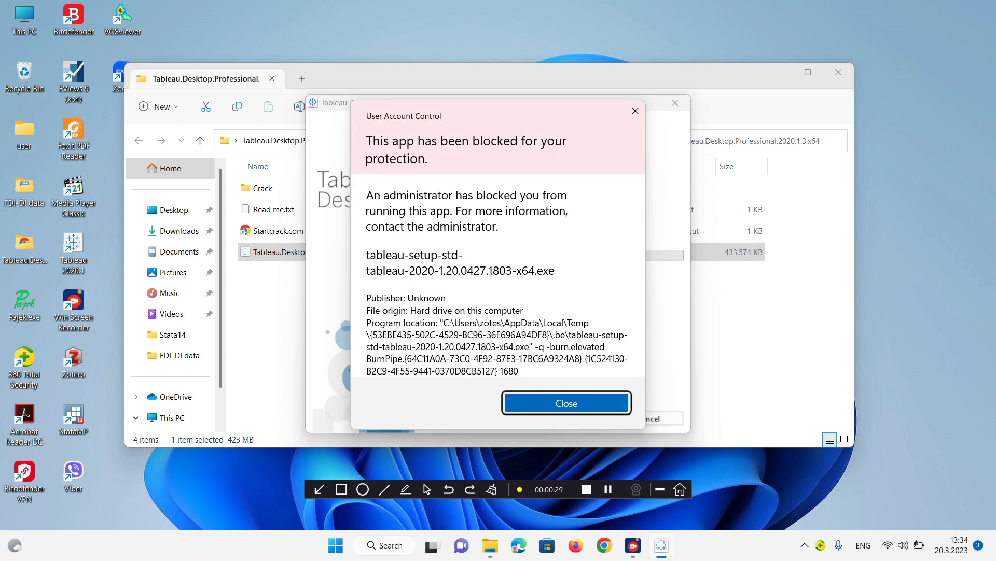
pyautogui.click(567, 403)
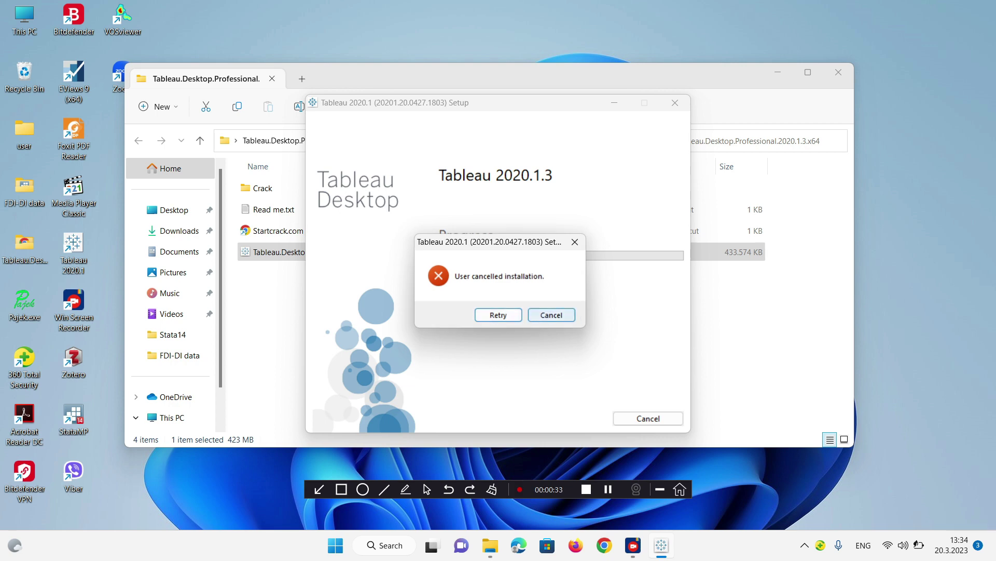
pyautogui.click(551, 314)
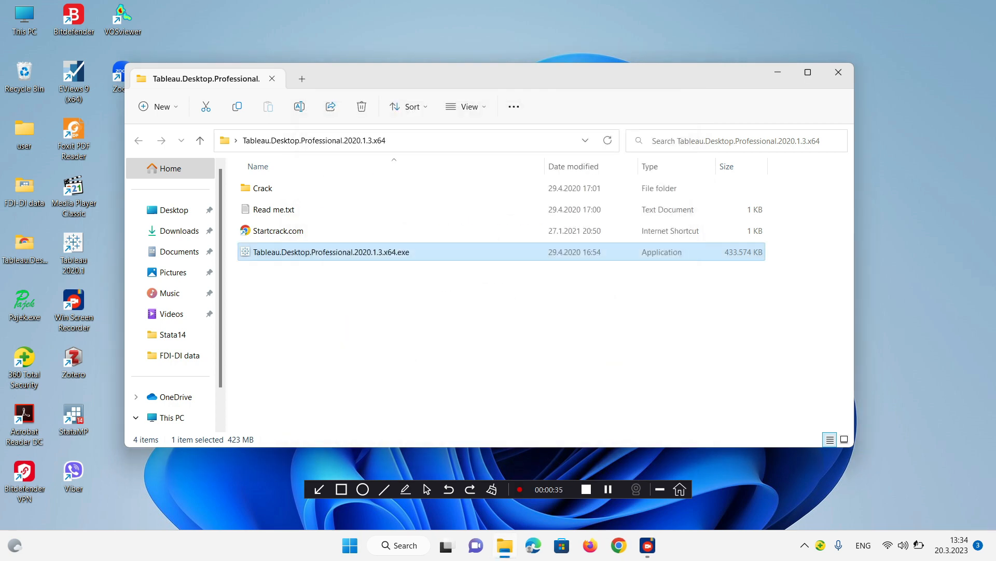
# Step: Find 'regedit' in Windows Search and launch Registry Editor from the results
pyautogui.click(404, 545)
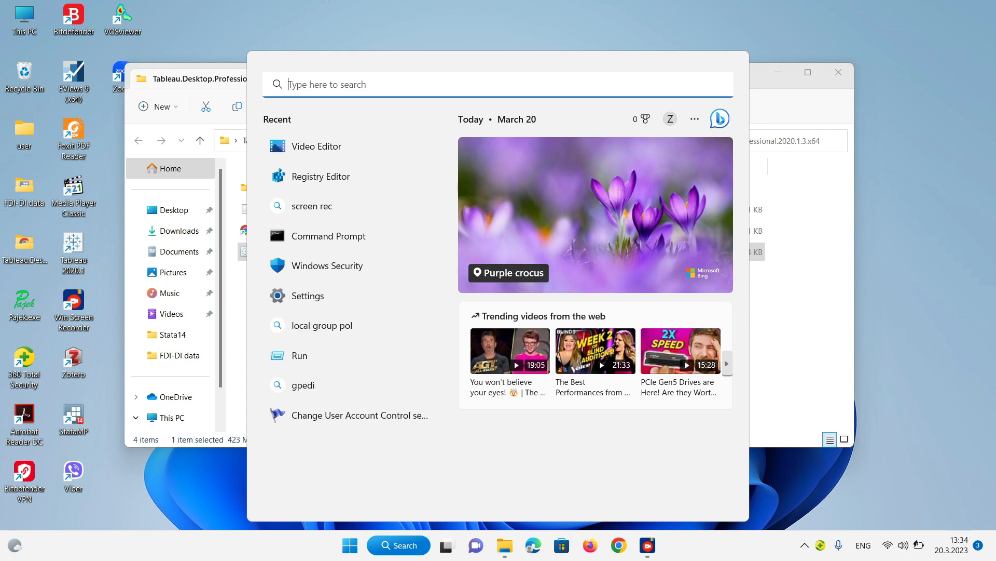
pyautogui.write('regedit')
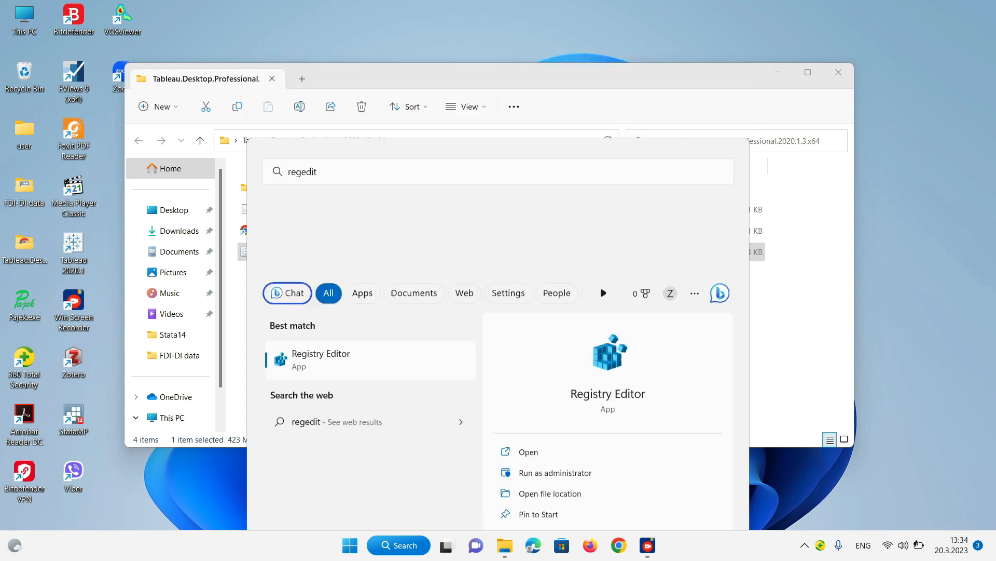
pyautogui.click(321, 359)
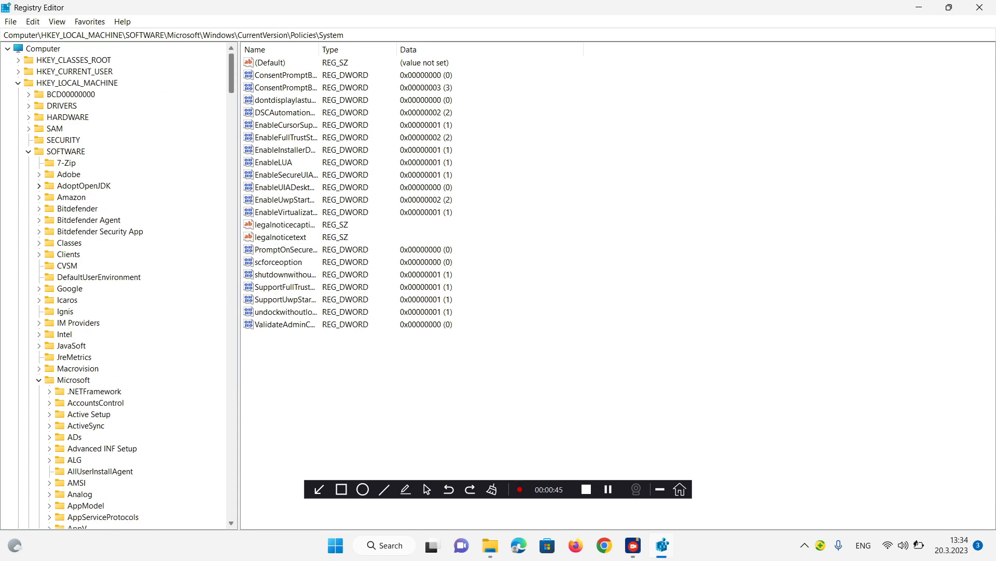
# Step: Expand HKEY_LOCAL_MACHINE\SOFTWARE\Microsoft down to the Windows CurrentVersion key
pyautogui.click(79, 83)
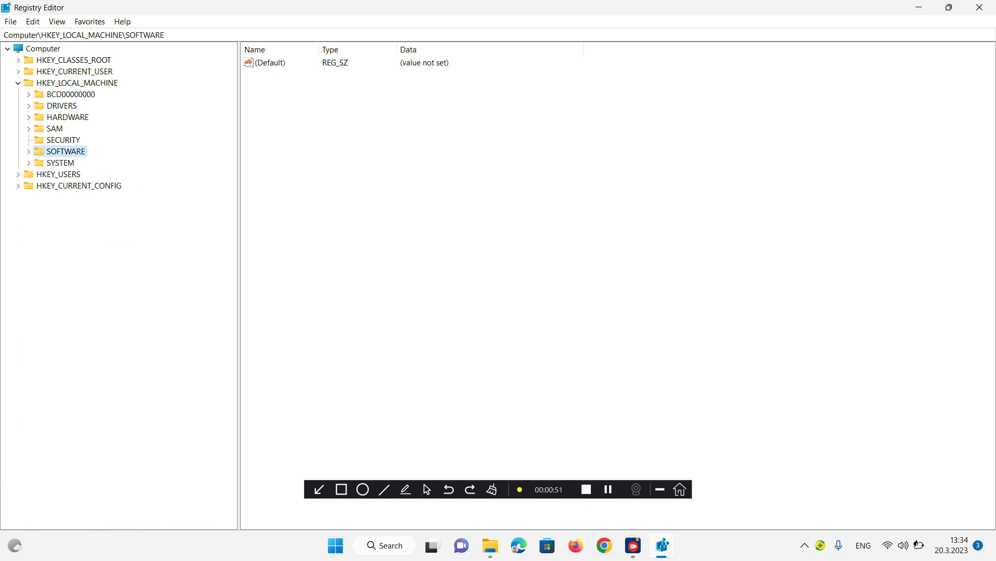
pyautogui.click(29, 151)
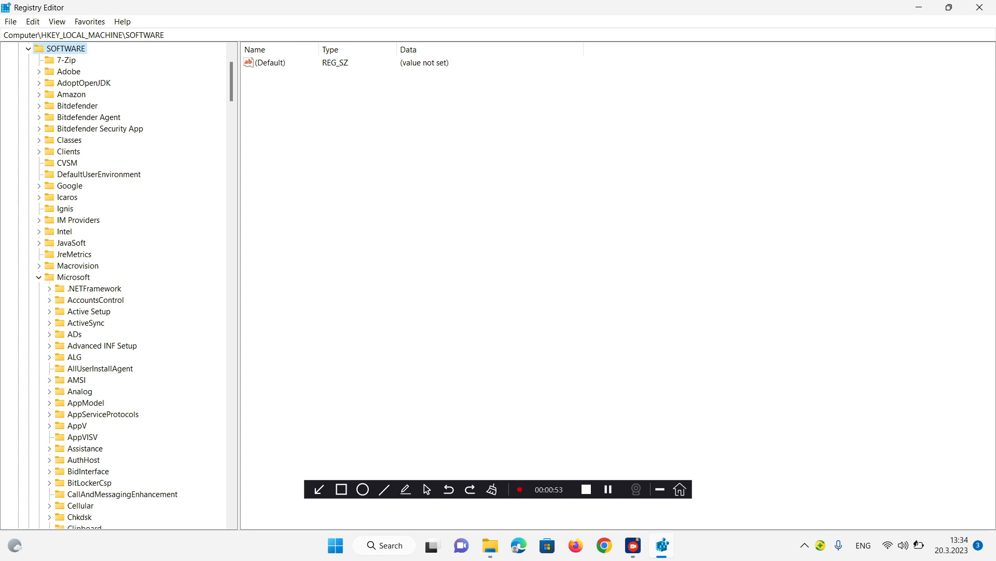
pyautogui.click(72, 276)
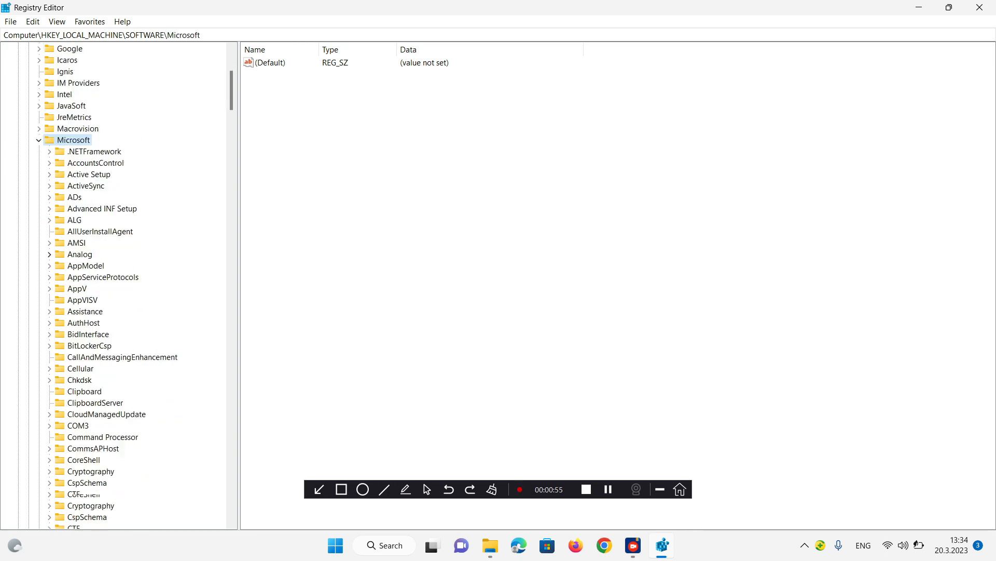
pyautogui.scroll(-3)
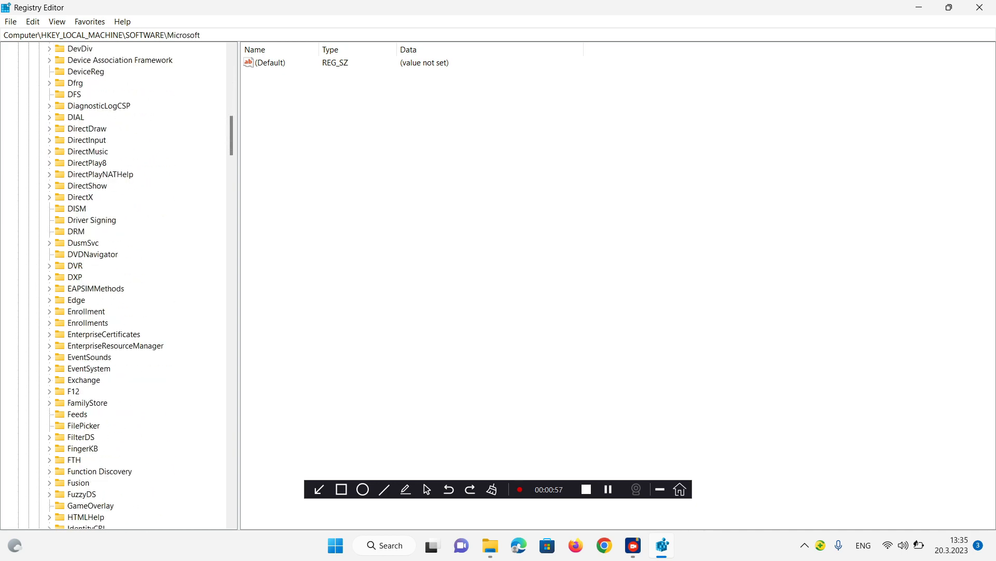
pyautogui.scroll(-3)
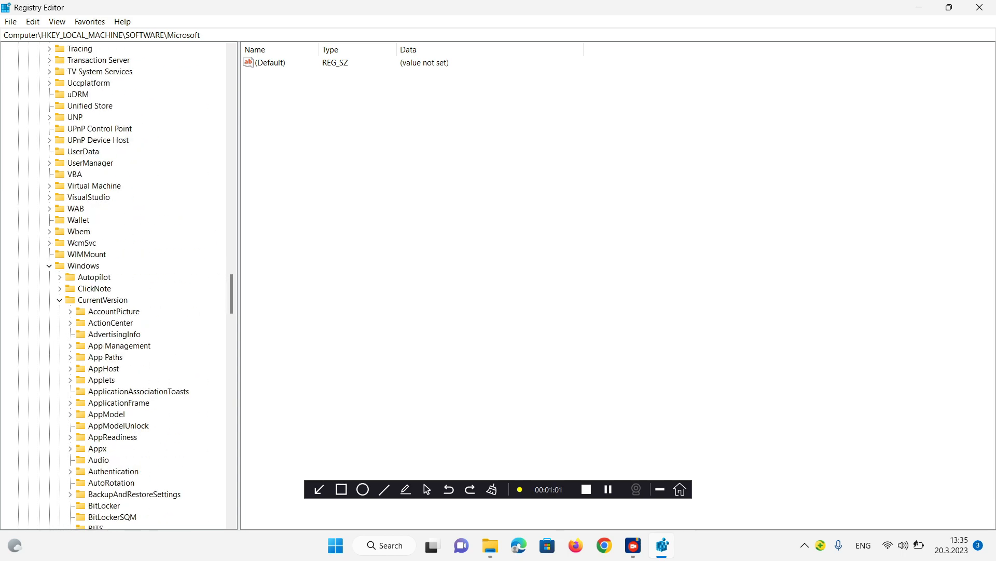
pyautogui.click(83, 265)
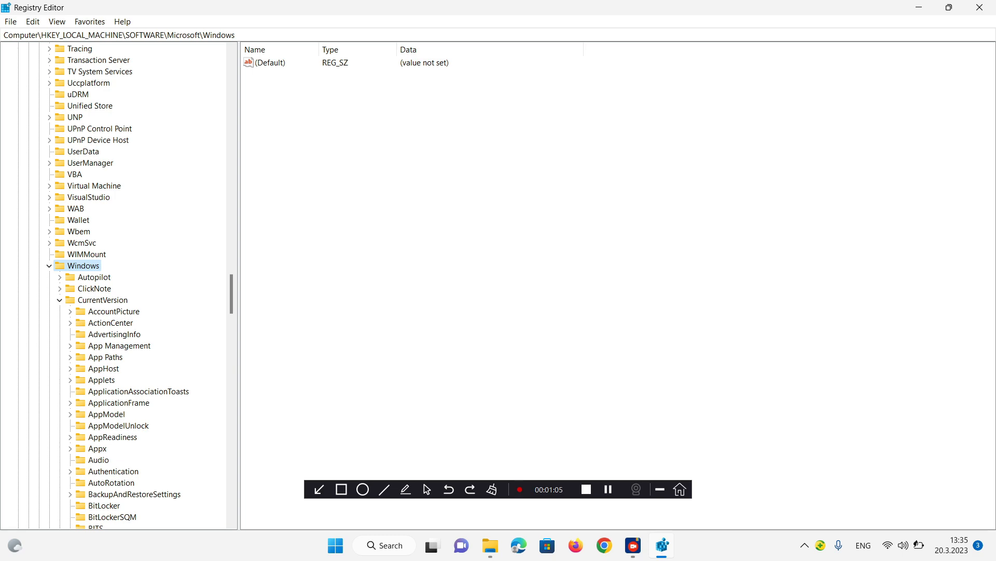
# Step: Select the Policies\System key and highlight its EnableLUA value
pyautogui.scroll(-3)
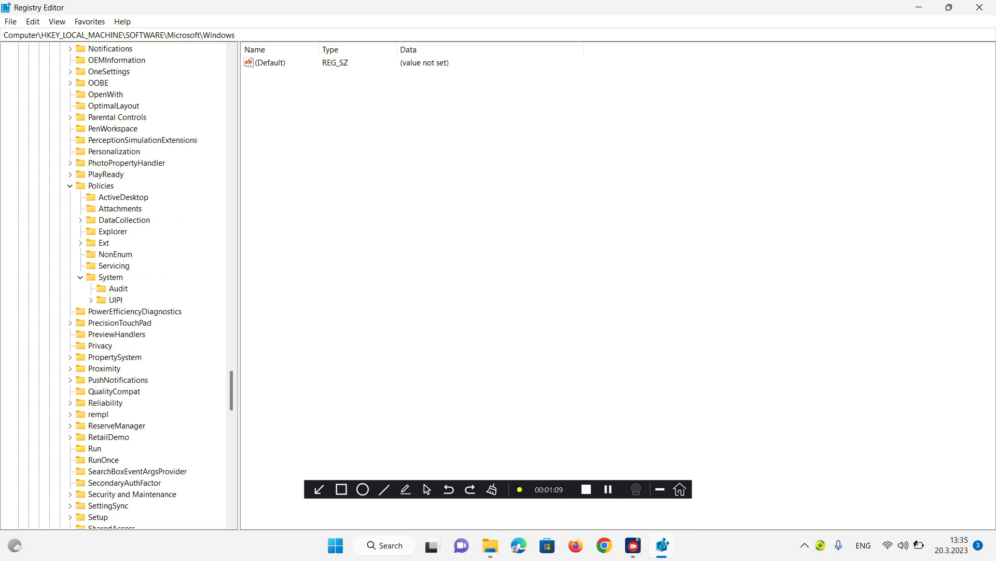
pyautogui.click(102, 185)
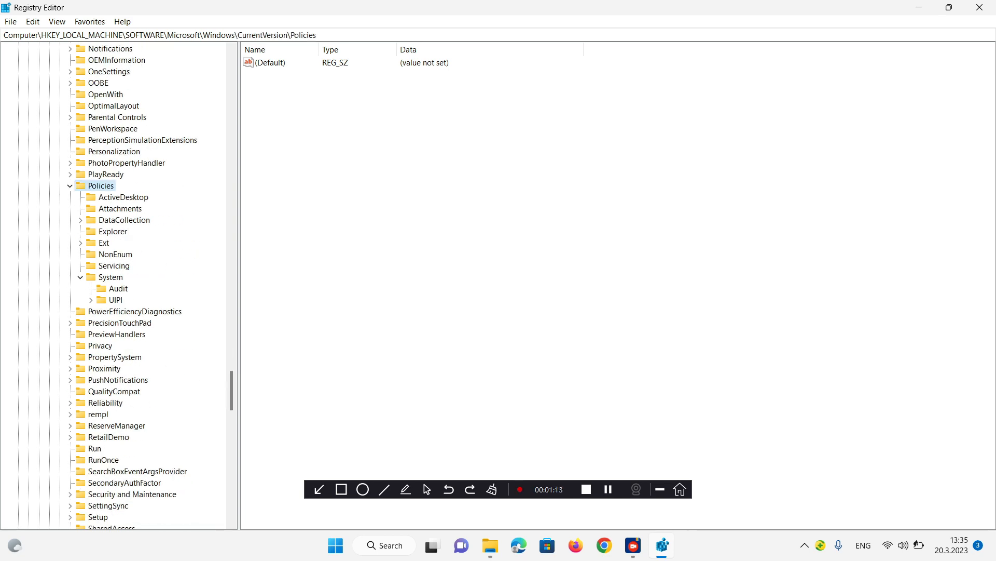
pyautogui.click(110, 276)
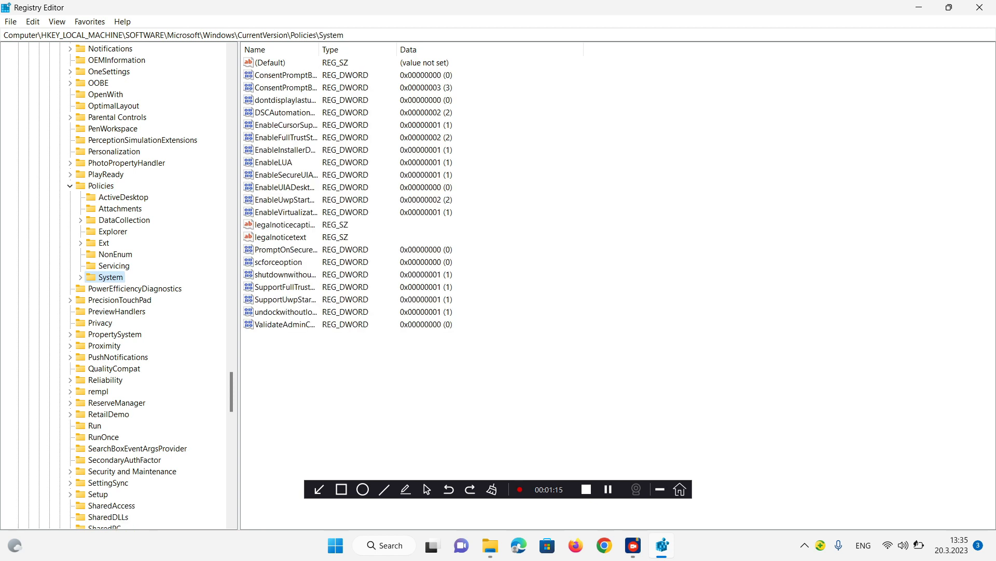
pyautogui.click(272, 162)
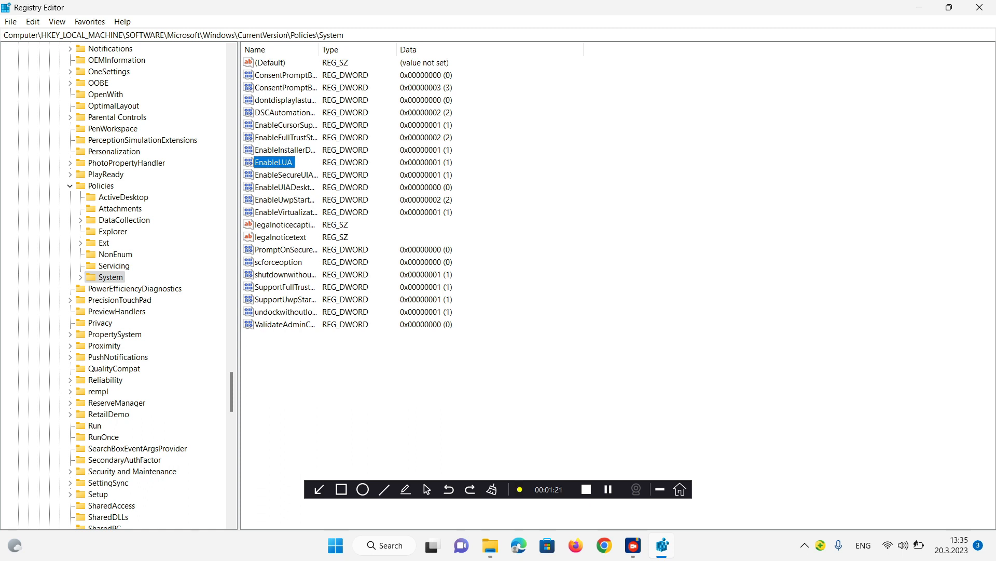
# Step: Edit EnableLUA and save its value data as 0, returning to the installer folder
pyautogui.doubleClick(274, 162)
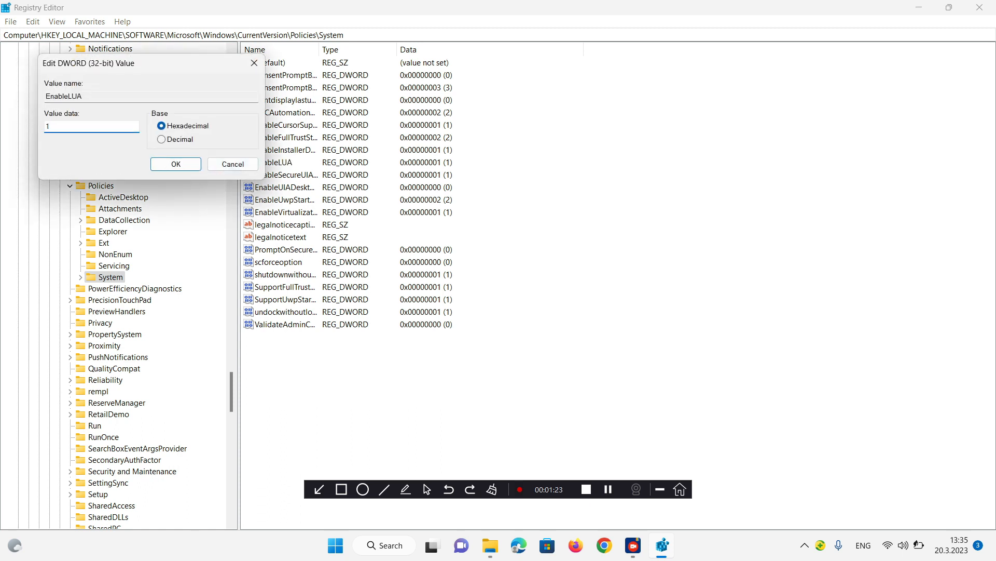
pyautogui.write('0')
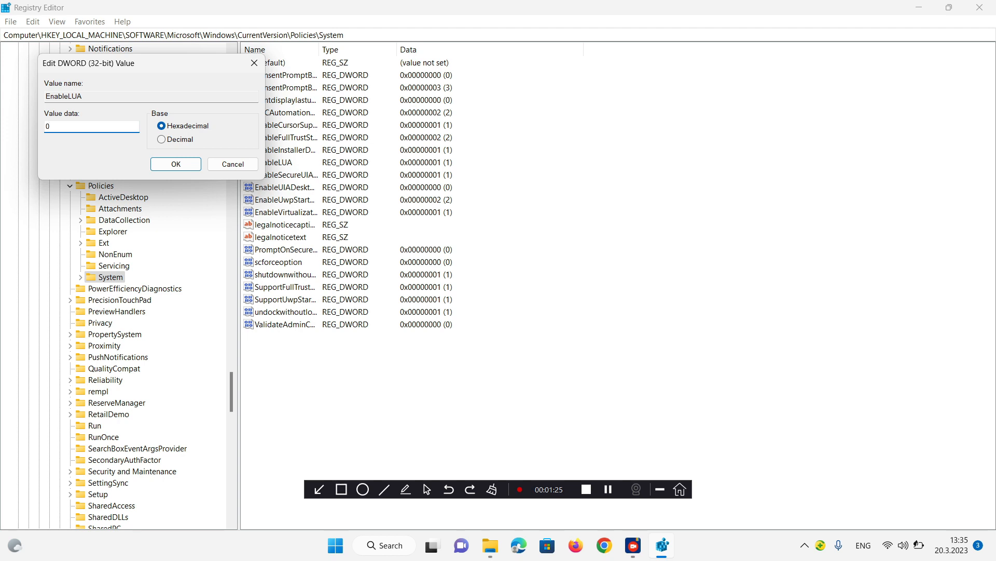
pyautogui.click(176, 164)
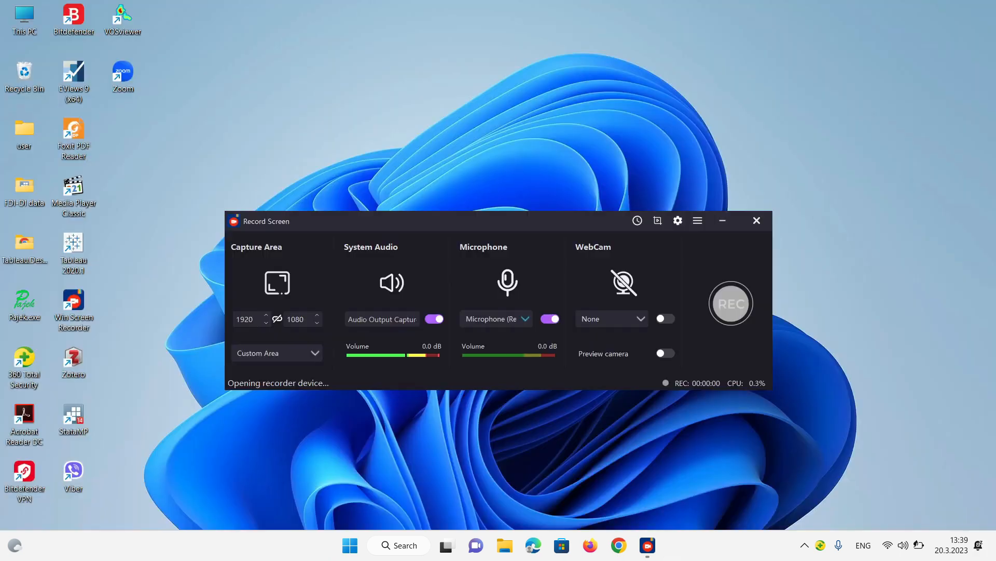
pyautogui.click(731, 303)
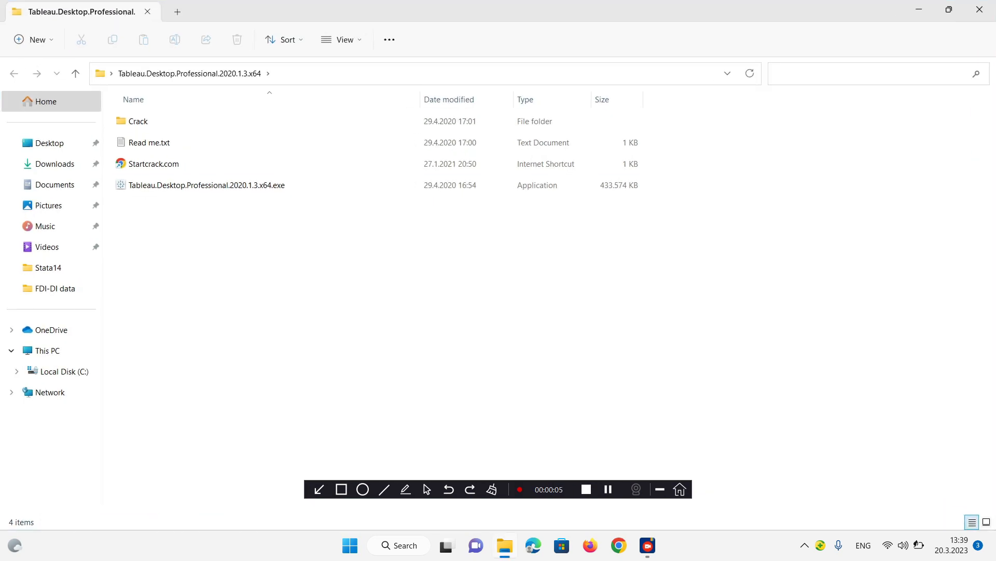
pyautogui.moveTo(203, 184)
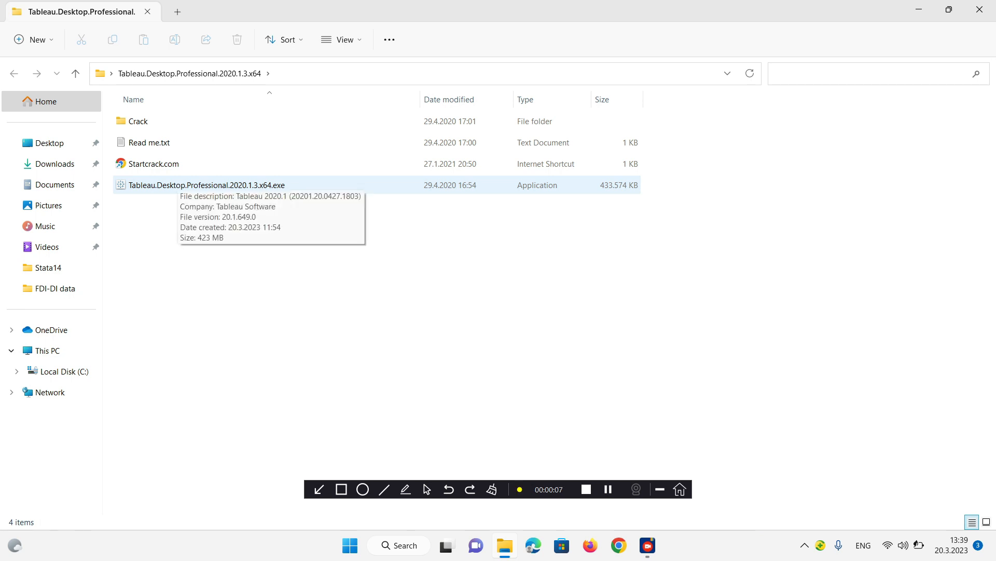
# Step: Run Tableau.Desktop.Professional.2020.1.3.x64.exe from its context menu to reach the Modify Setup screen
pyautogui.rightClick(209, 184)
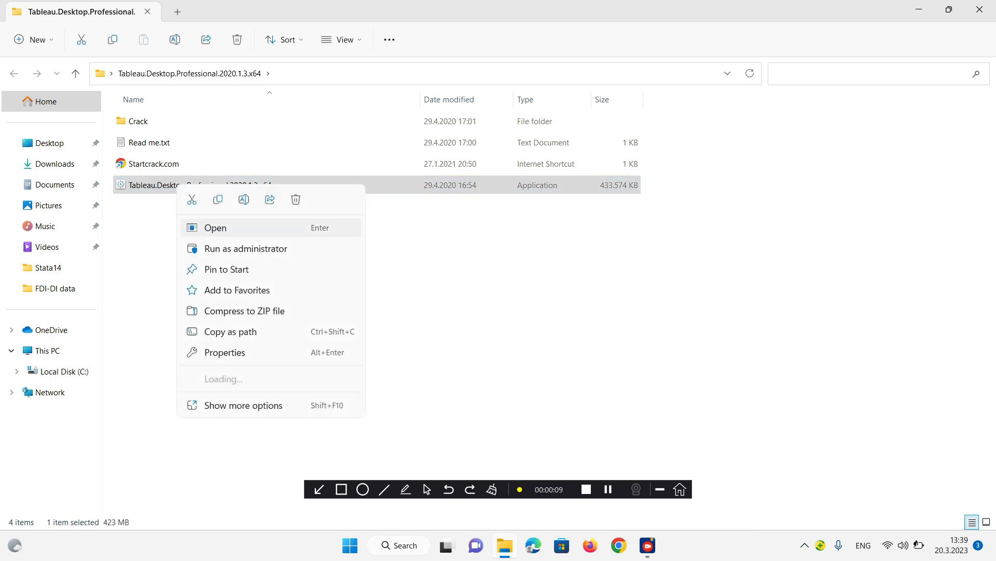
pyautogui.click(215, 227)
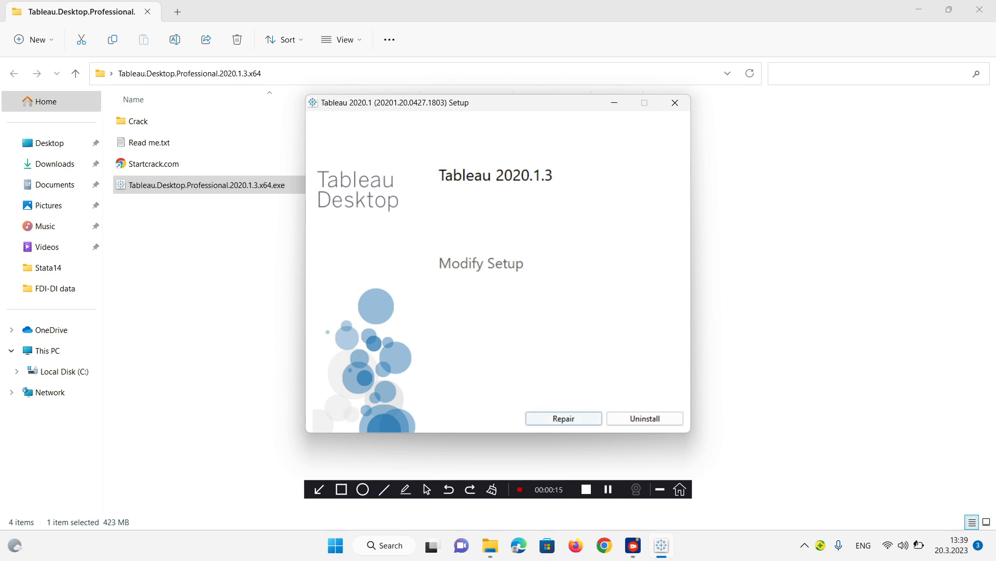
# Step: Cancel the setup, relaunch the installer and start Repair so progress reads Repairing, Initializing
pyautogui.click(675, 102)
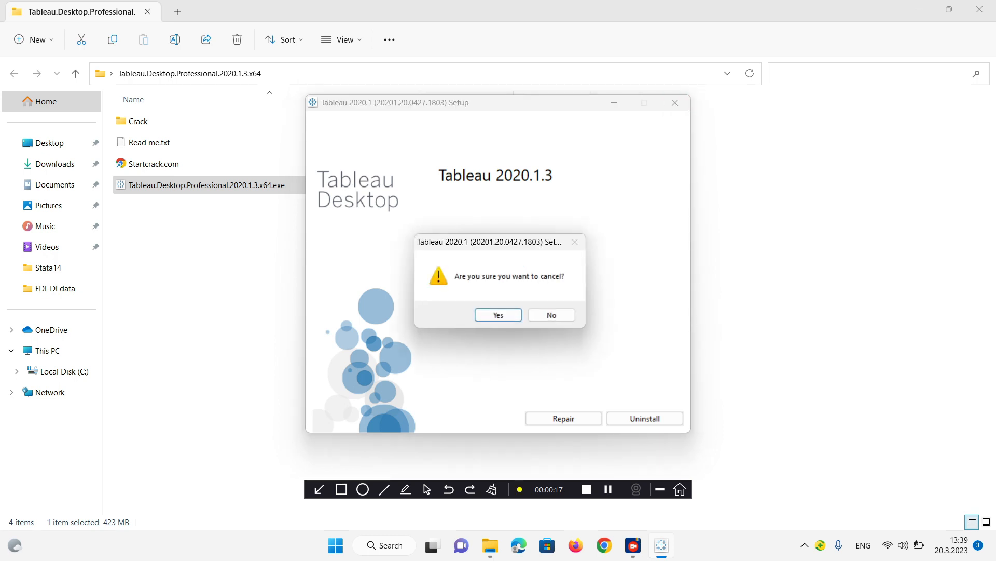
pyautogui.click(498, 314)
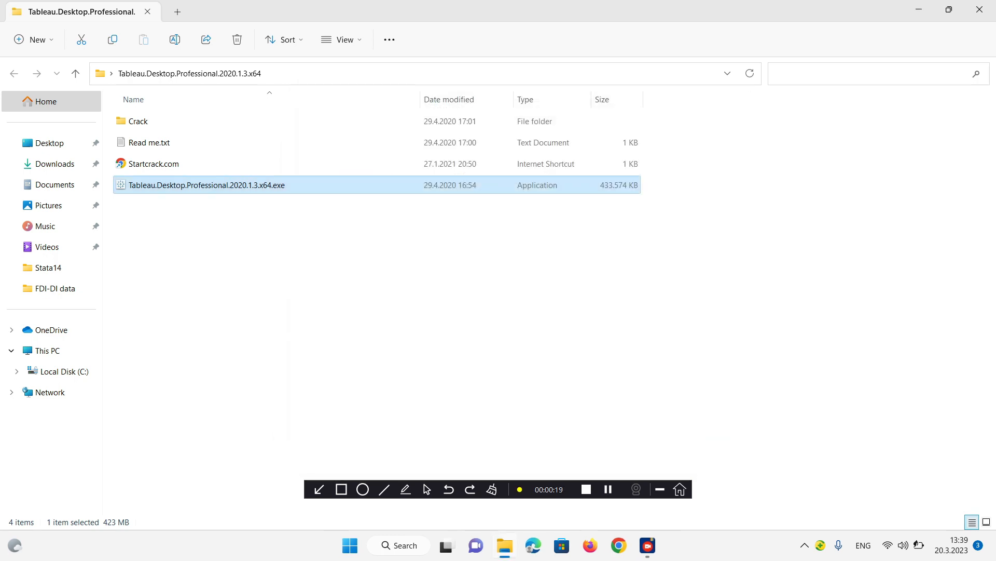
pyautogui.doubleClick(205, 184)
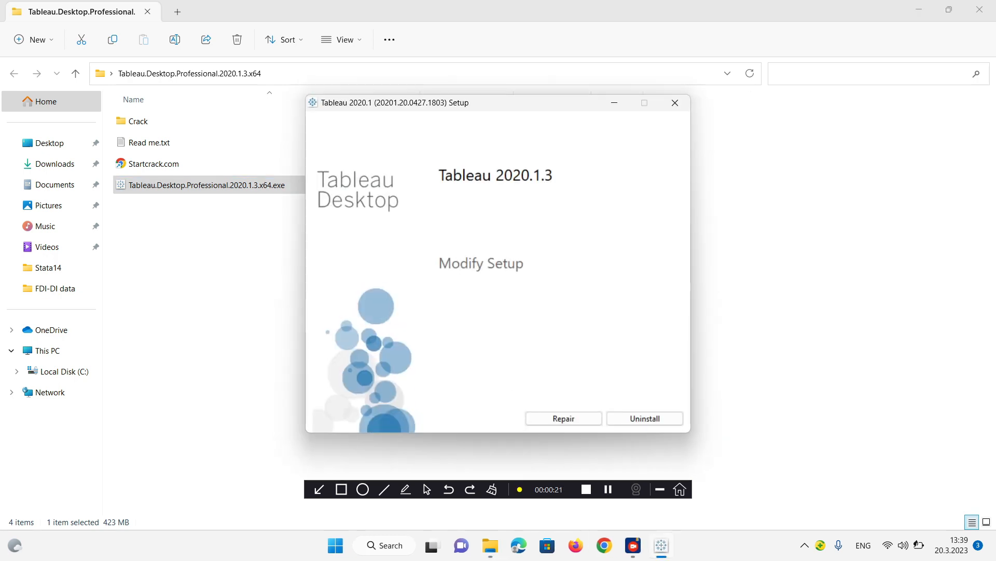
pyautogui.click(563, 417)
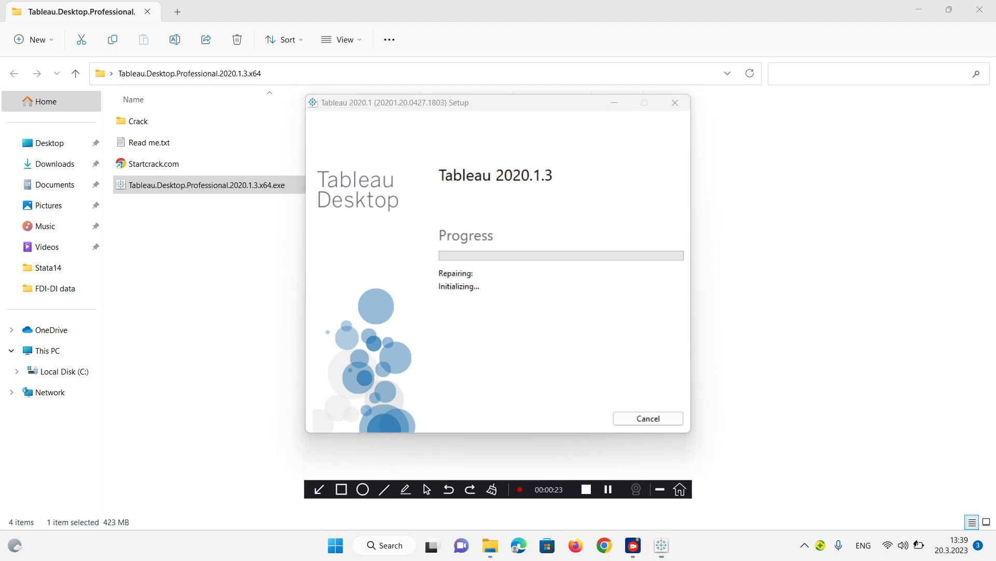